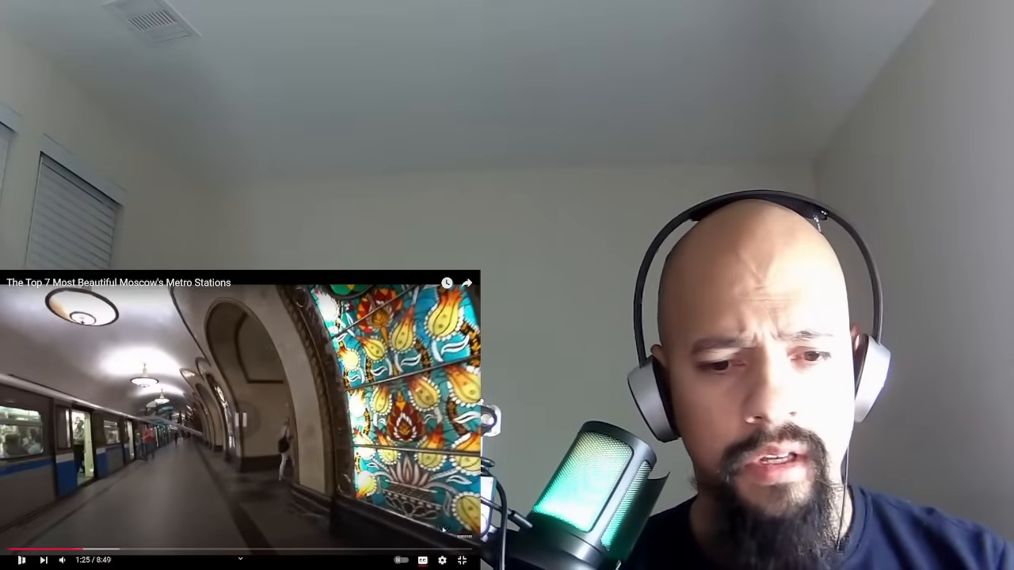
- Pick a different resolution for the Moscow metro stations video from the Quality menu
{"action": "left_click", "coordinate": [443, 559]}
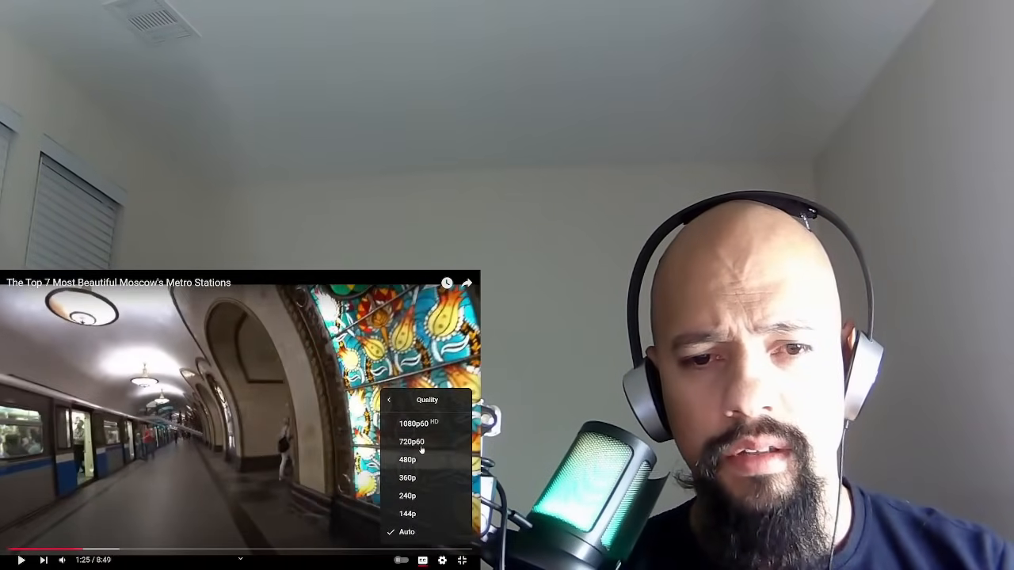
{"action": "left_click", "coordinate": [412, 441]}
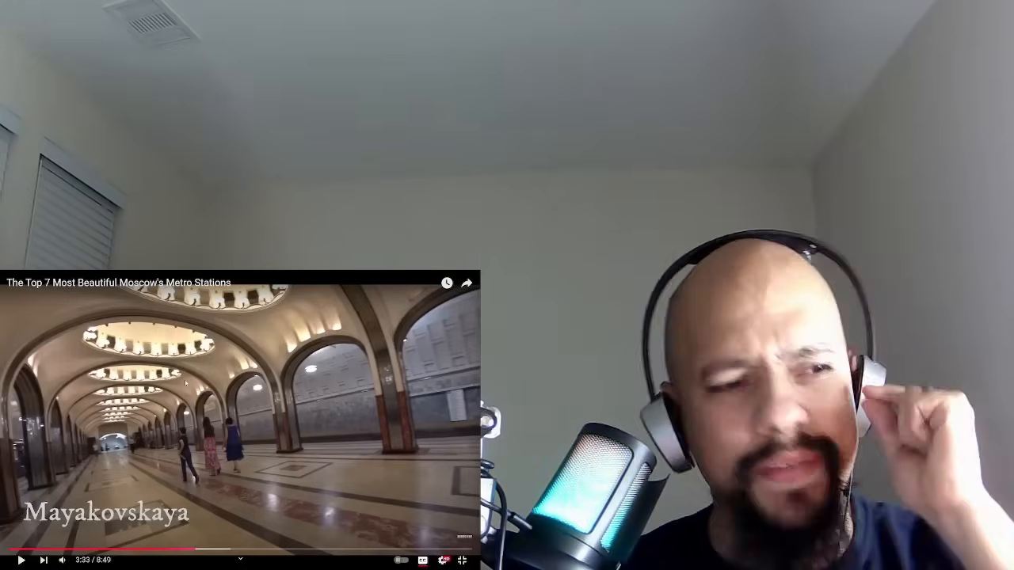
- Let the video run through the station tours toward 8:42 of its 8:49 runtime
{"action": "left_click", "coordinate": [9, 561]}
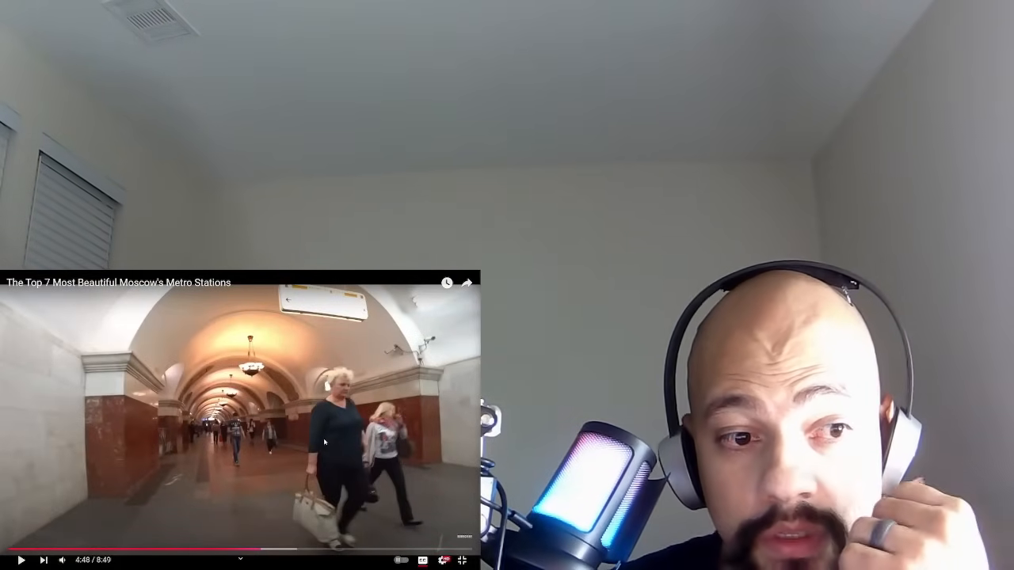
{"action": "left_click", "coordinate": [239, 418]}
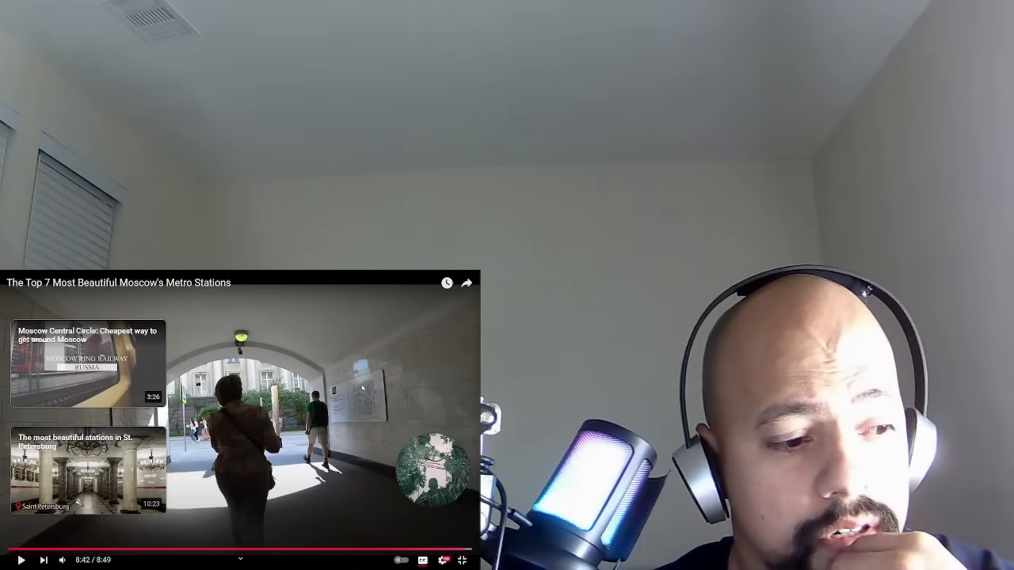
- Let playback reach 8:43 with end-screen suggestions for other Moscow metro videos showing
{"action": "left_click", "coordinate": [22, 561]}
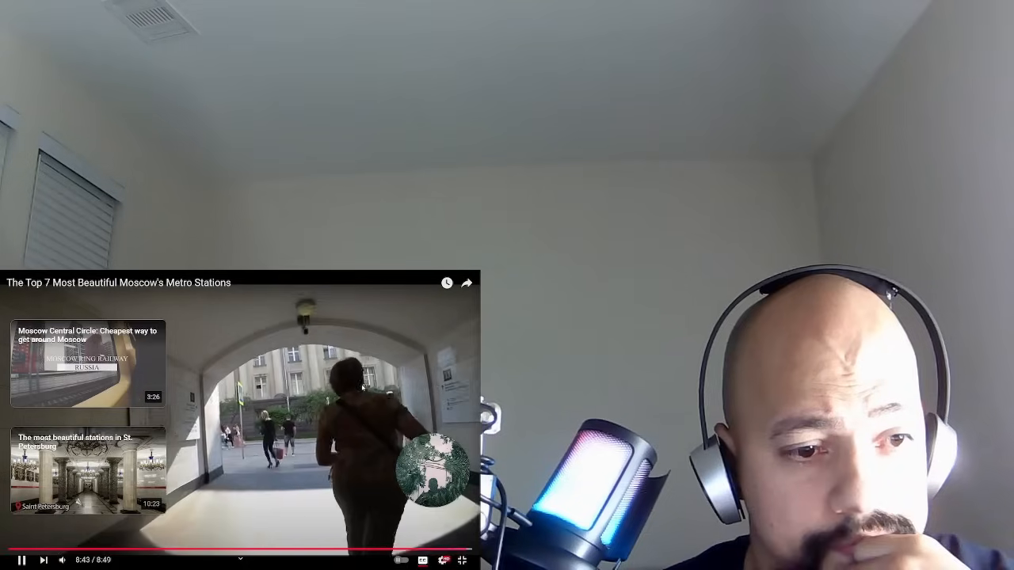